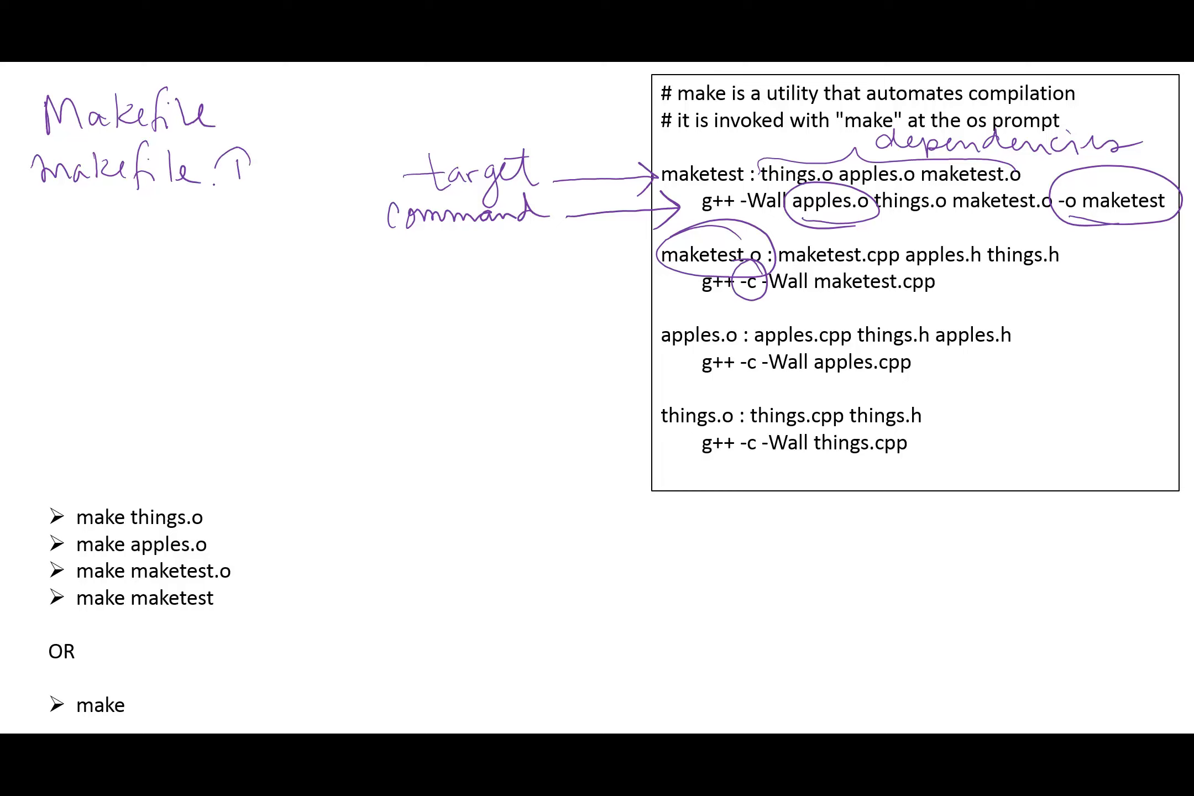
Step: Handwrite 'make -f mymake' on the make slide during the slide show
{"action": "type", "text": "make -f mymake"}
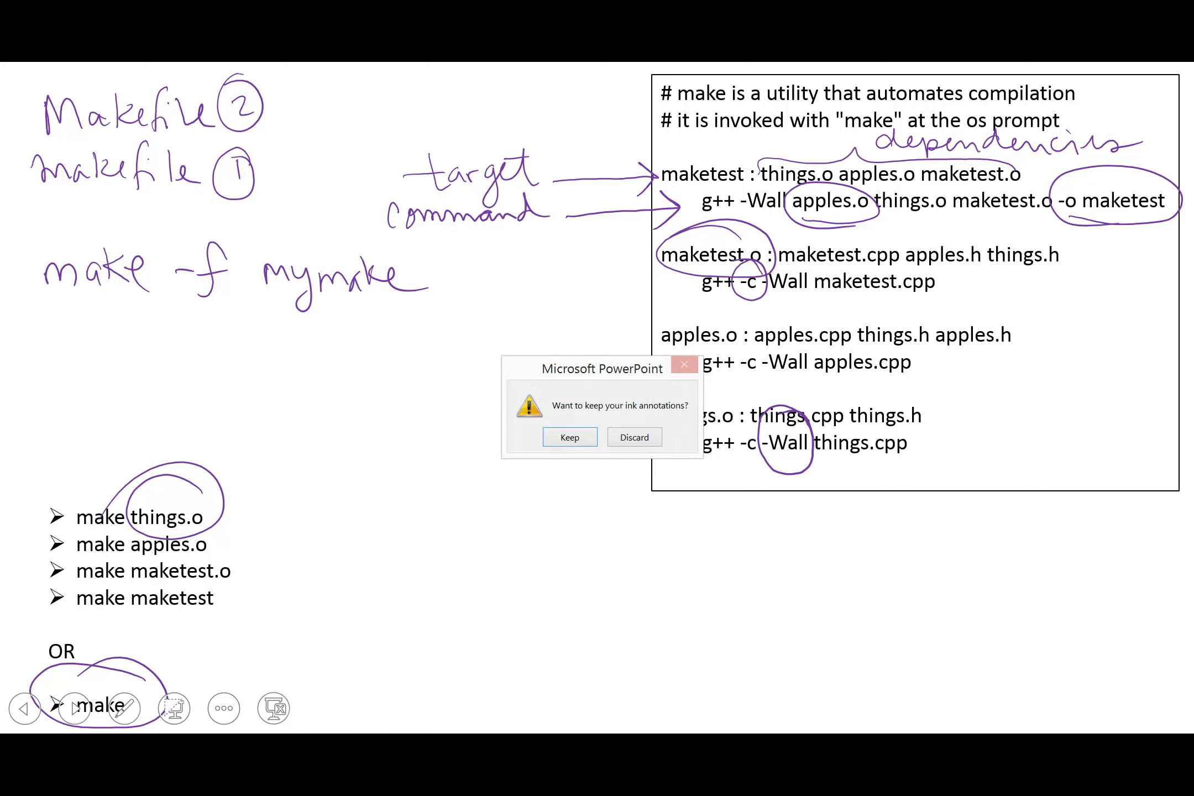
Step: End the annotated slide show and return to the Makefile in XEmacs
{"action": "left_click", "coordinate": [633, 437]}
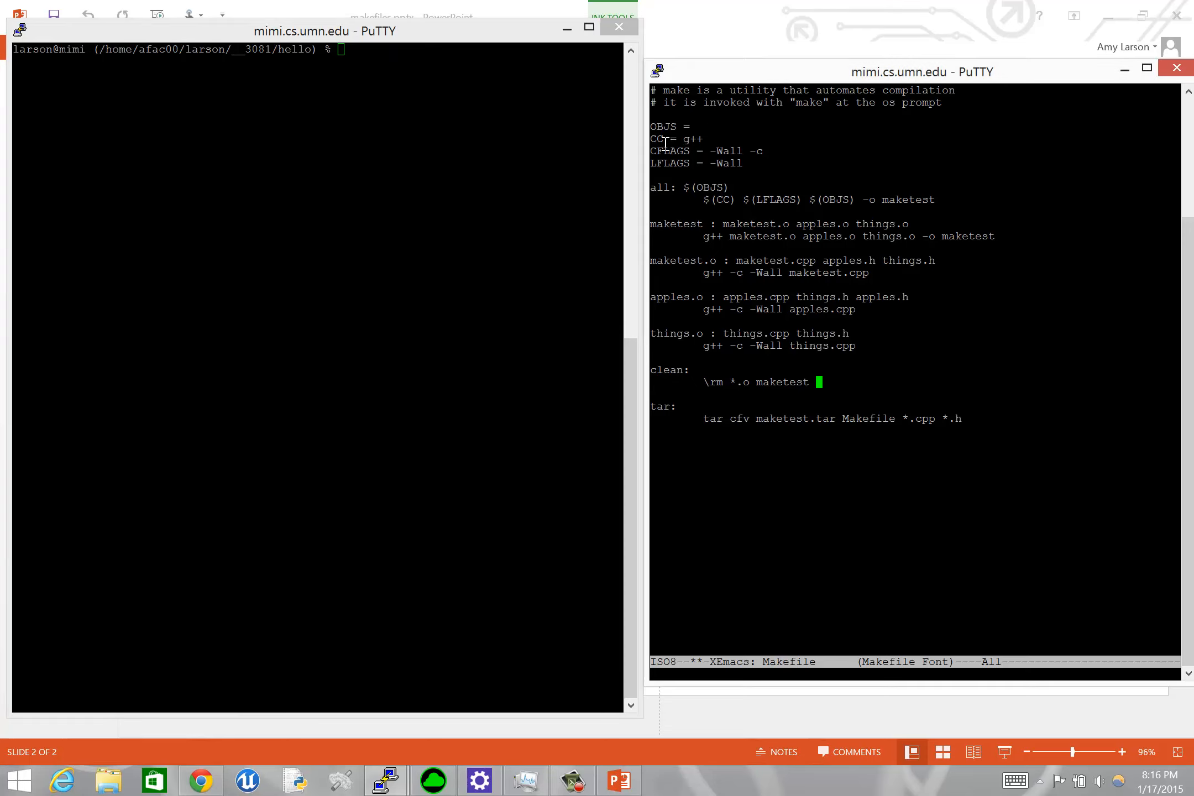
{"action": "mouse_move", "coordinate": [694, 180]}
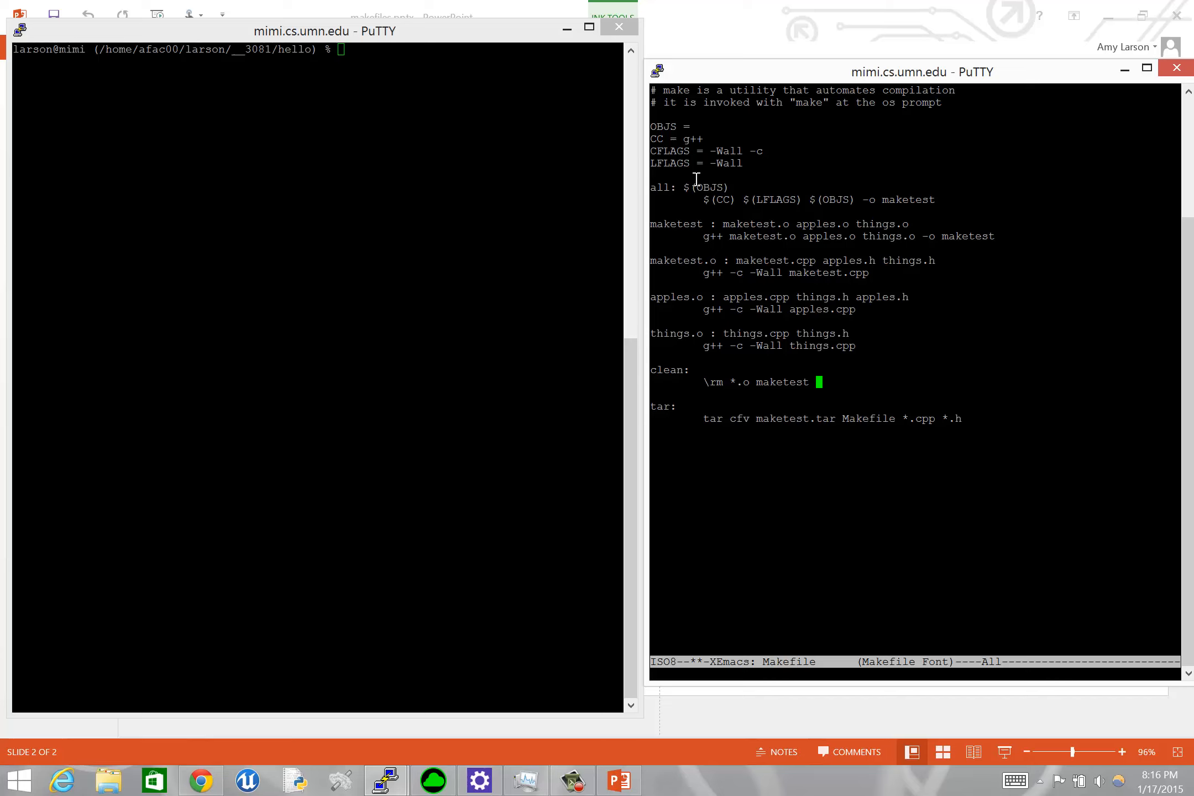
{"action": "mouse_move", "coordinate": [674, 129]}
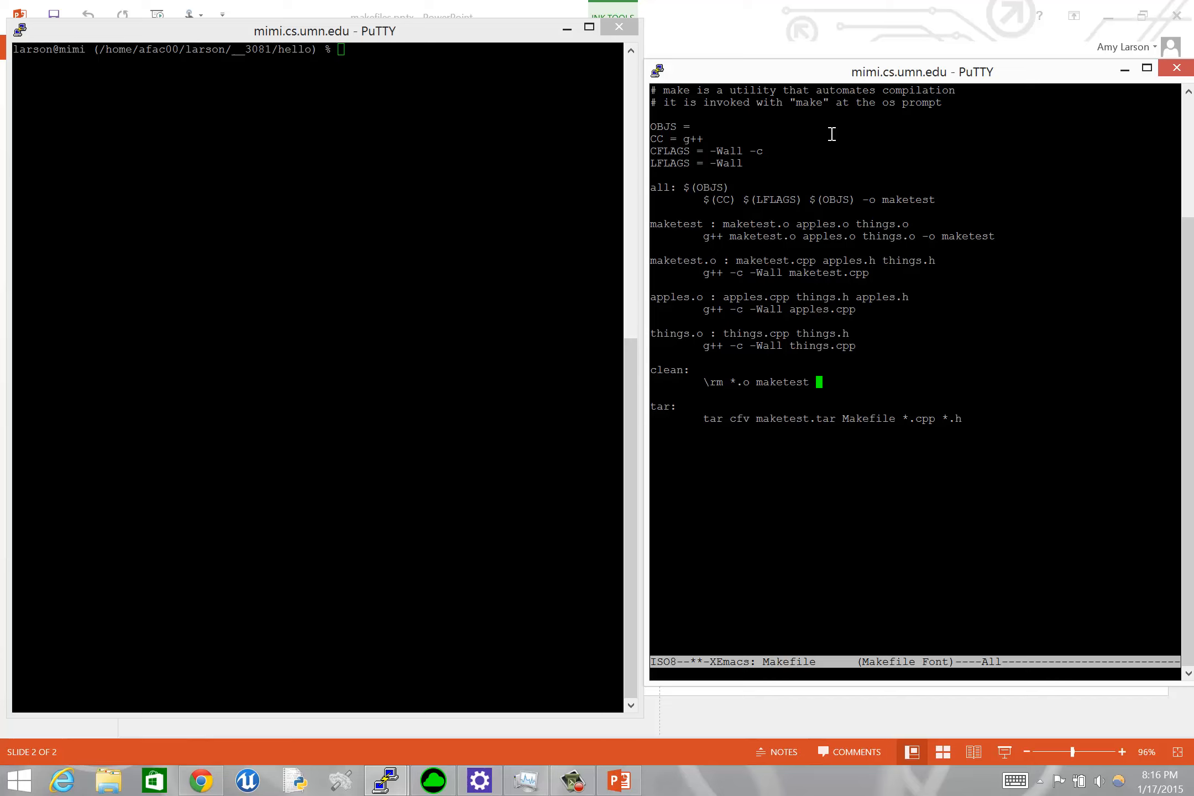
{"action": "mouse_move", "coordinate": [827, 170]}
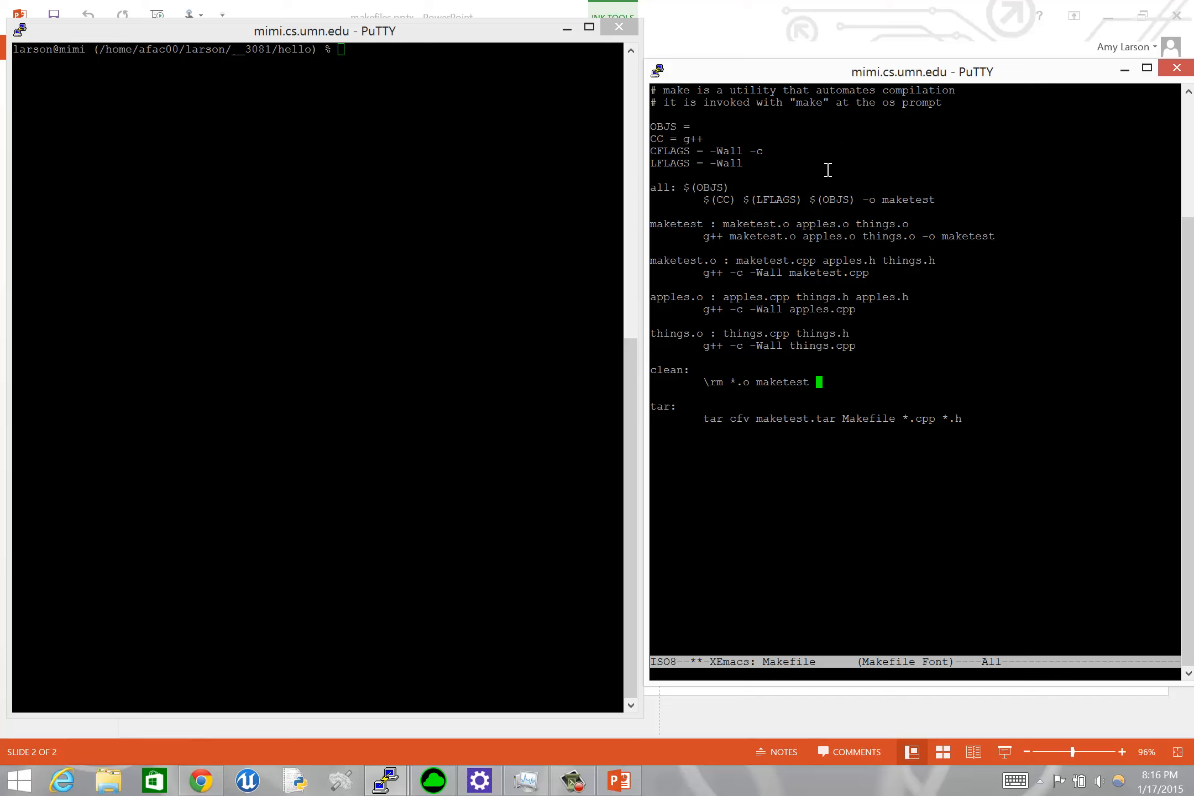
{"action": "mouse_move", "coordinate": [716, 127]}
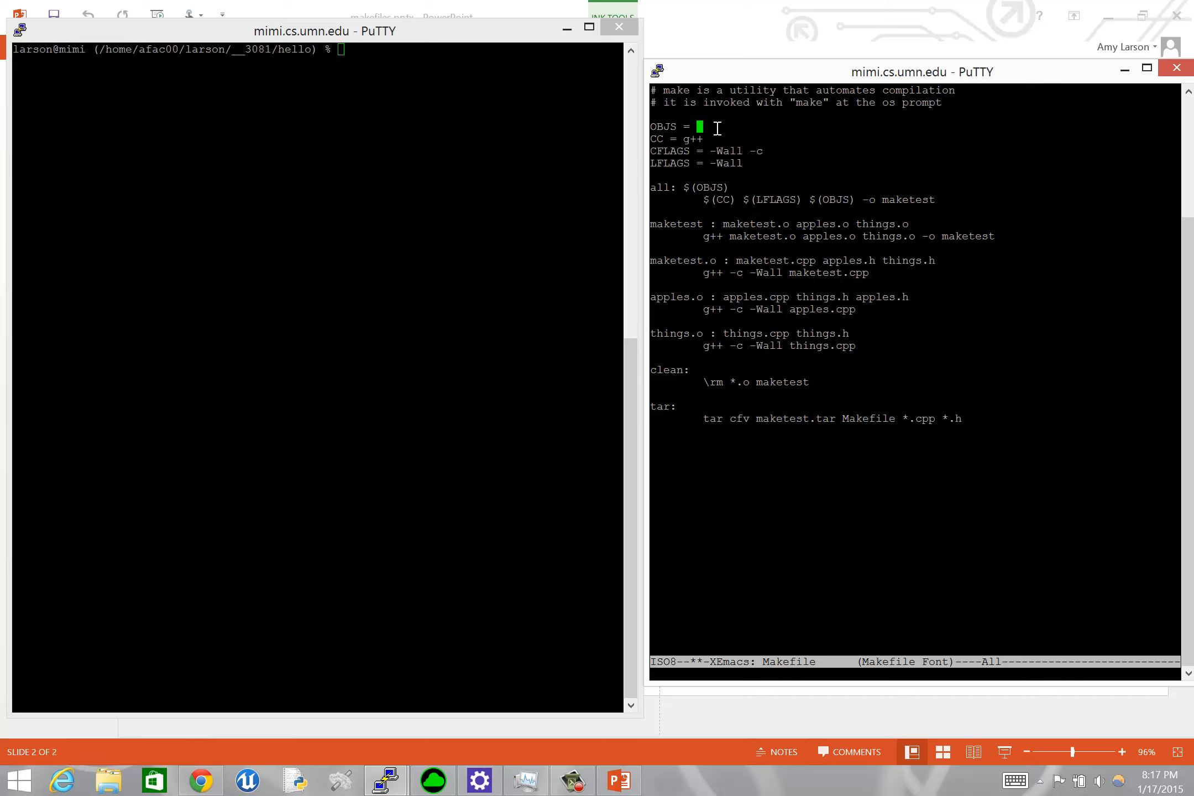
Step: Fill in OBJS as 'maketest.o things.o apples.o'
{"action": "type", "text": "maketest.o"}
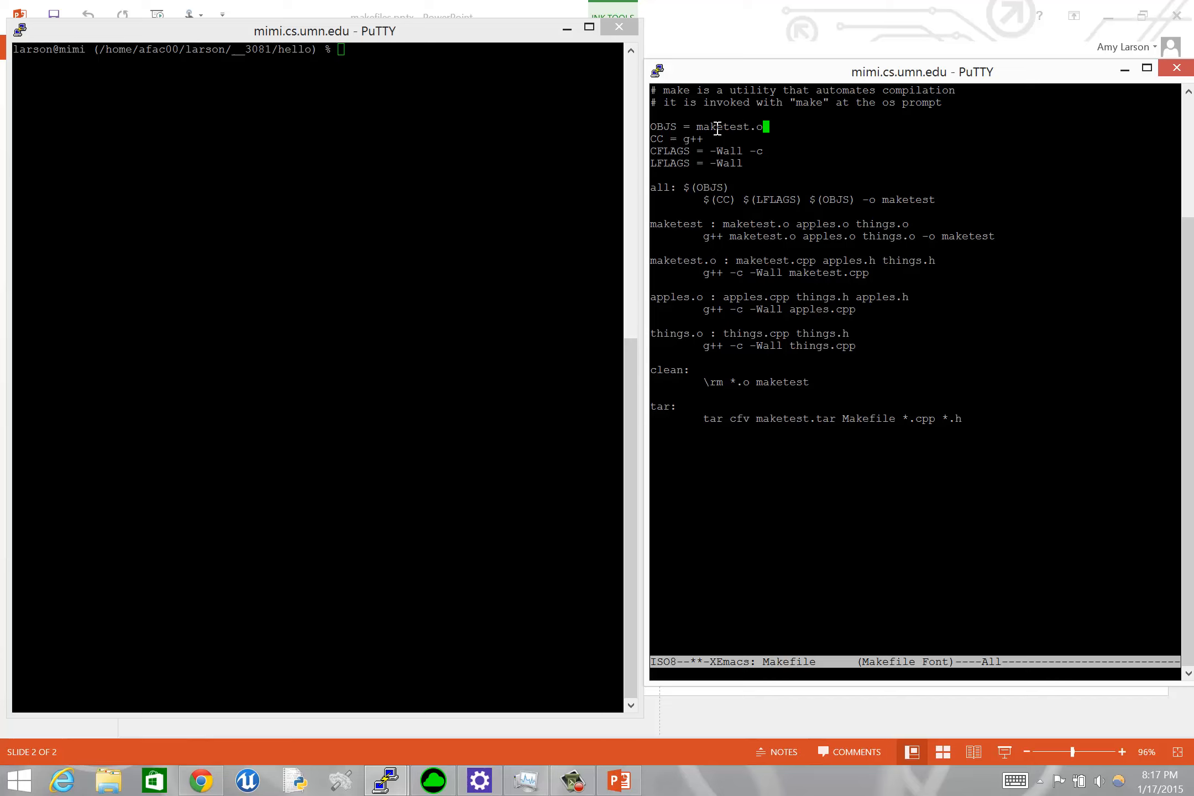
{"action": "type", "text": "thing"}
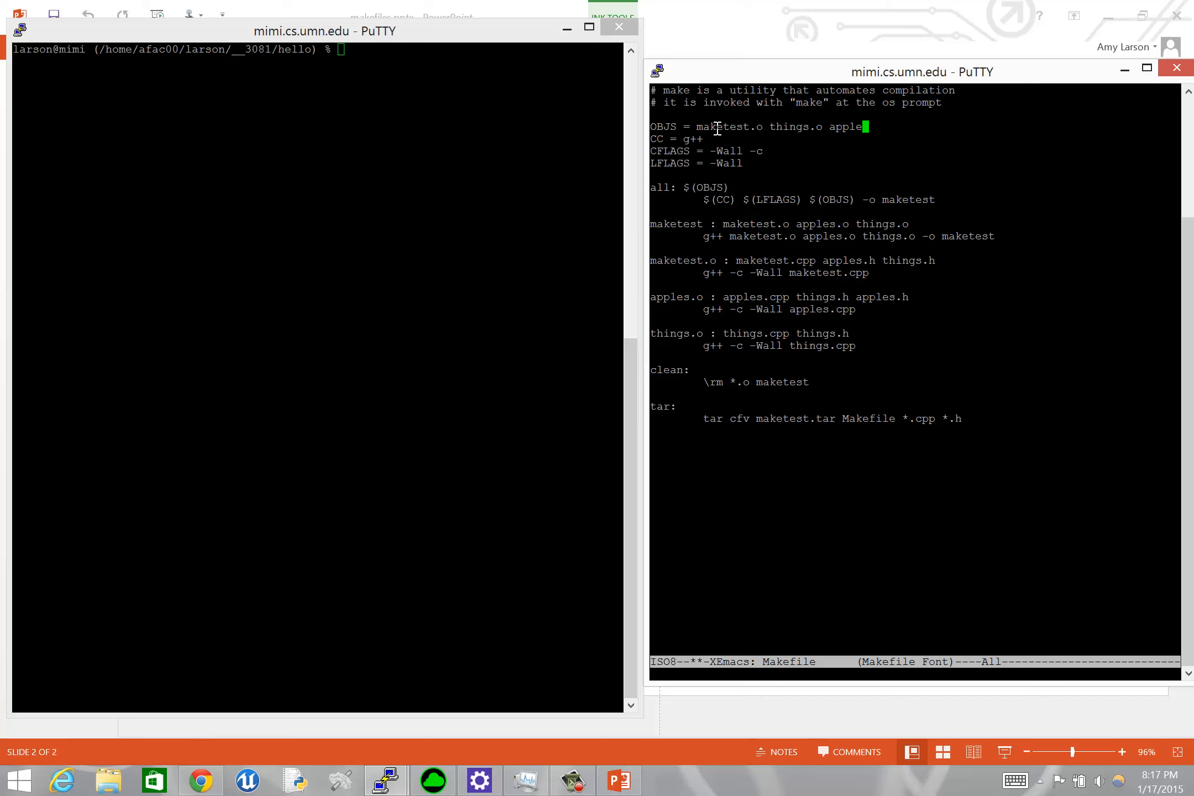
{"action": "type", "text": "s.o"}
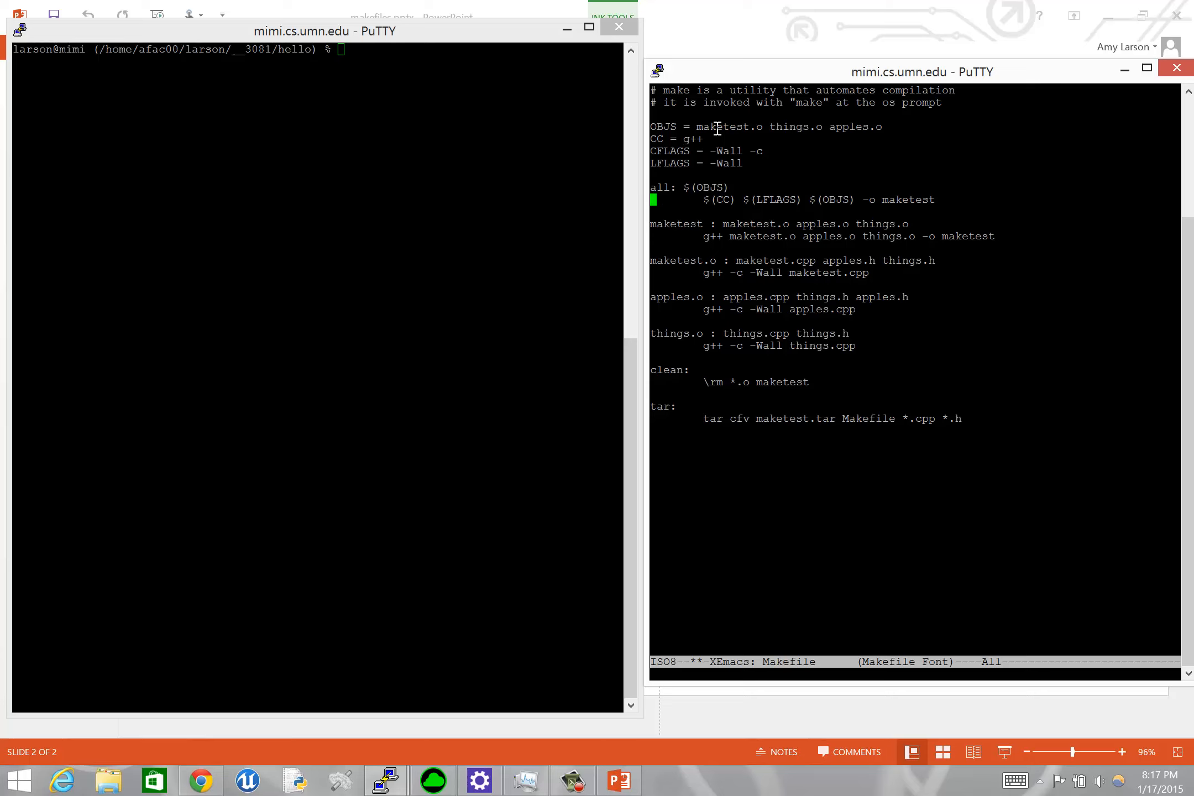
Step: Rewrite the all rule as '$(CC) $(LFLAGS) $(OBJS) -o maketest'
{"action": "left_click", "coordinate": [663, 187]}
{"action": "type", "text": "$("}
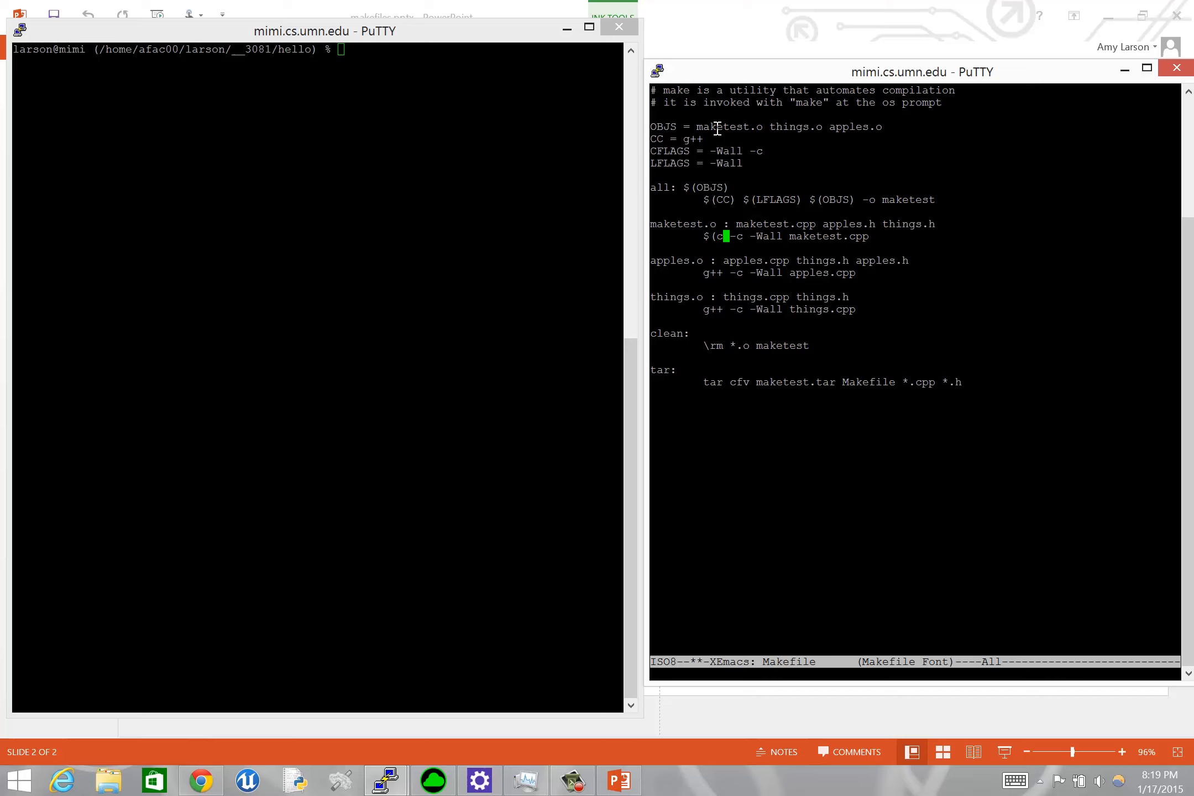
Step: Replace 'g++ -c -Wall' with '$(CC) $(CFLAGS)' in the maketest.o and apples.o rules
{"action": "type", "text": "CC)"}
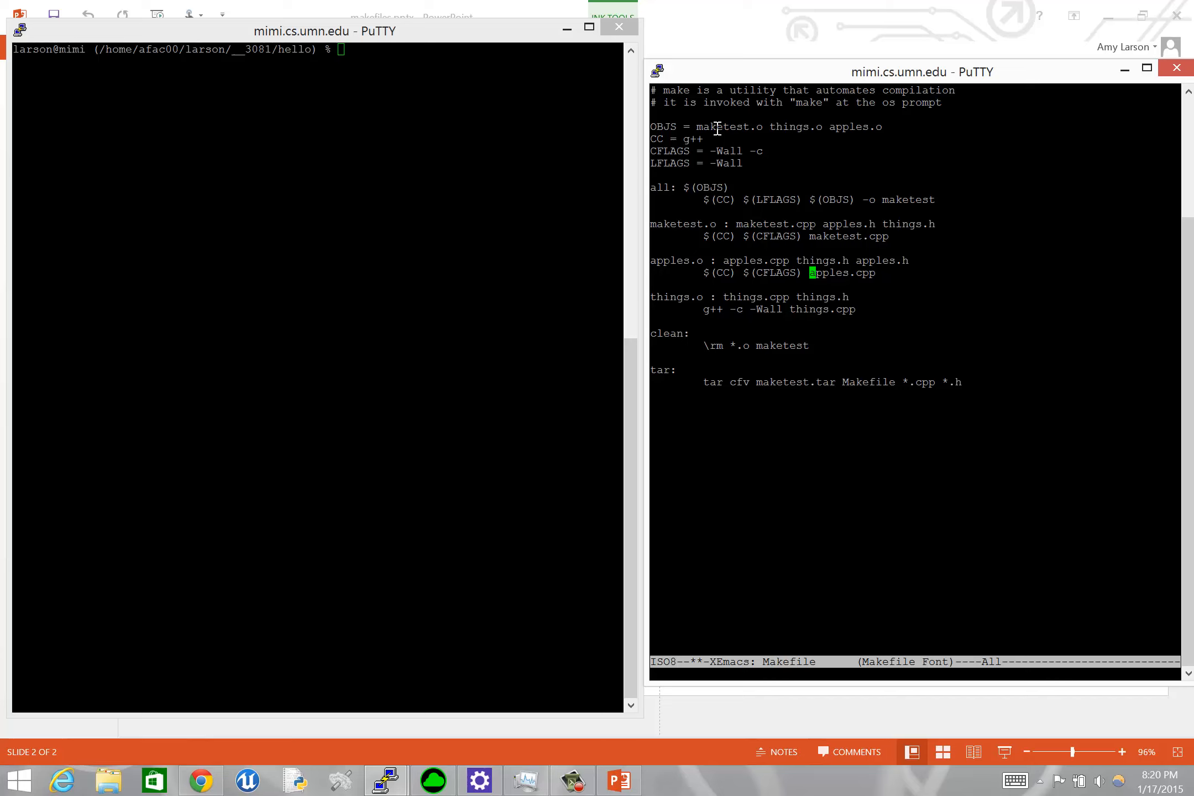
{"action": "left_click", "coordinate": [813, 296]}
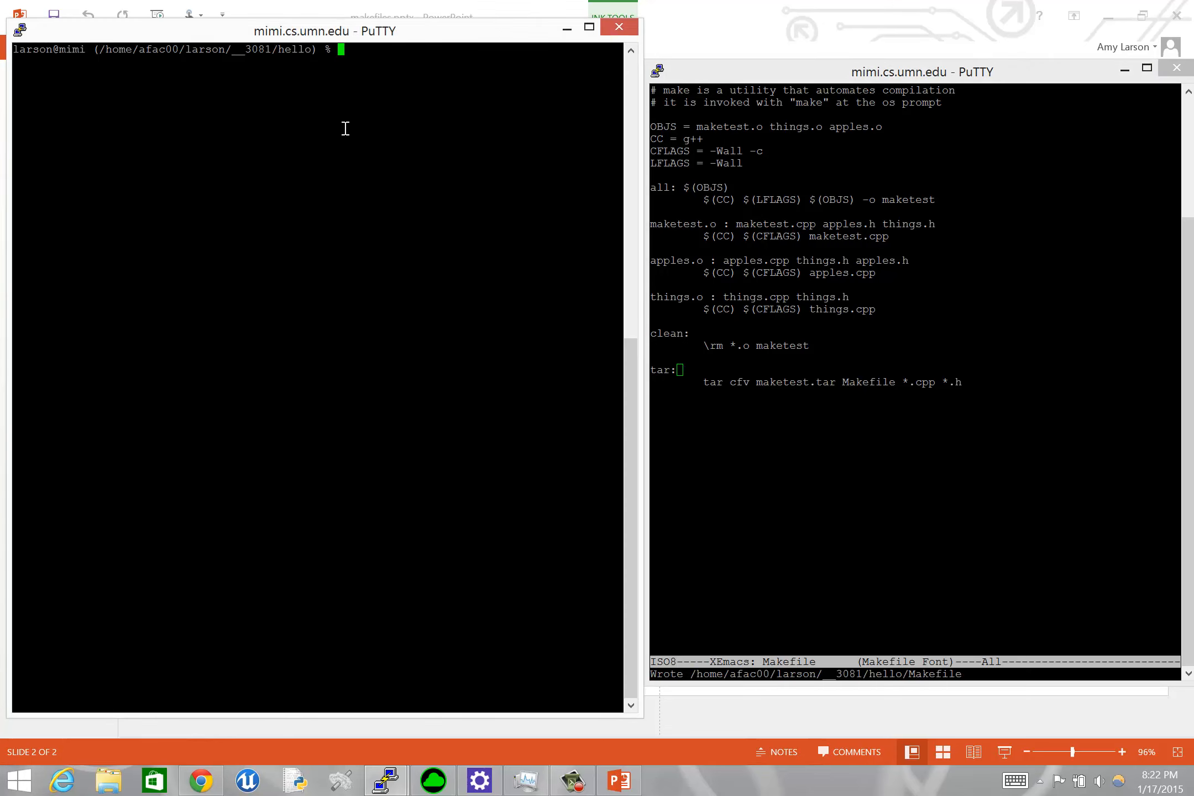
Step: Run make clean and make all to rebuild maketest
{"action": "type", "text": "make clear"}
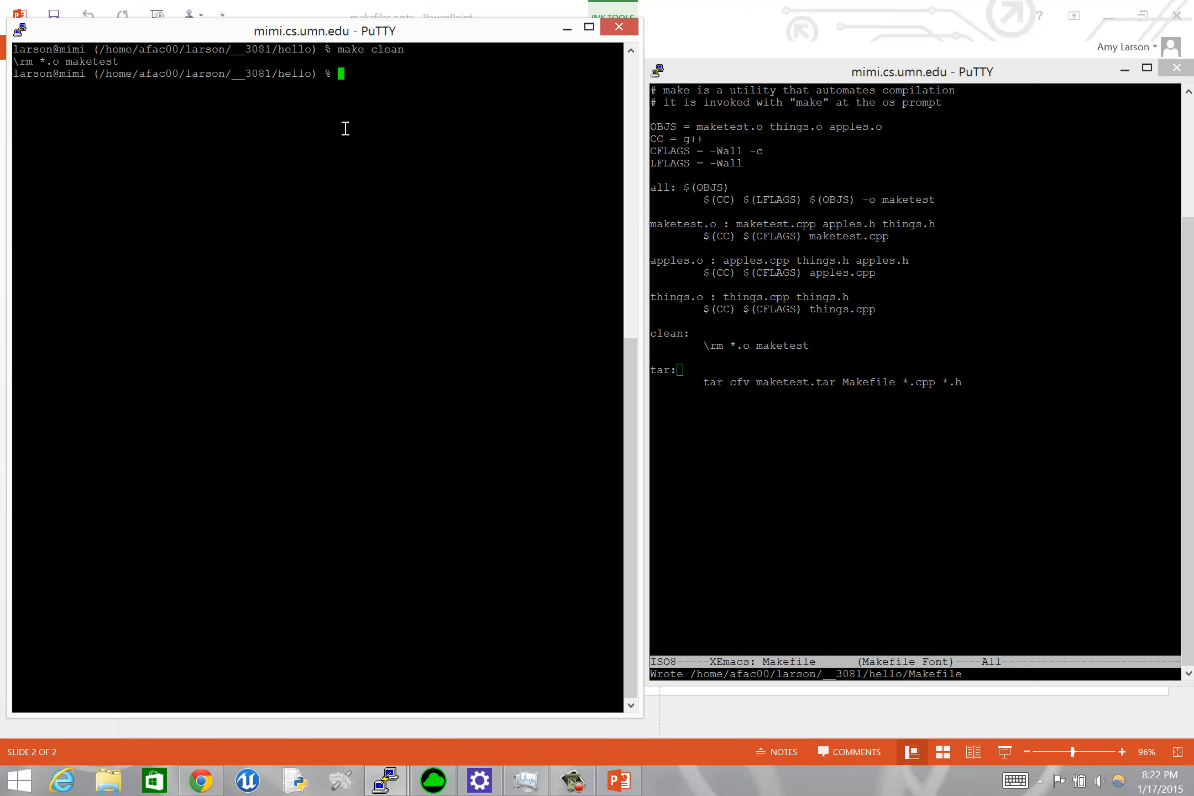
{"action": "type", "text": "make"}
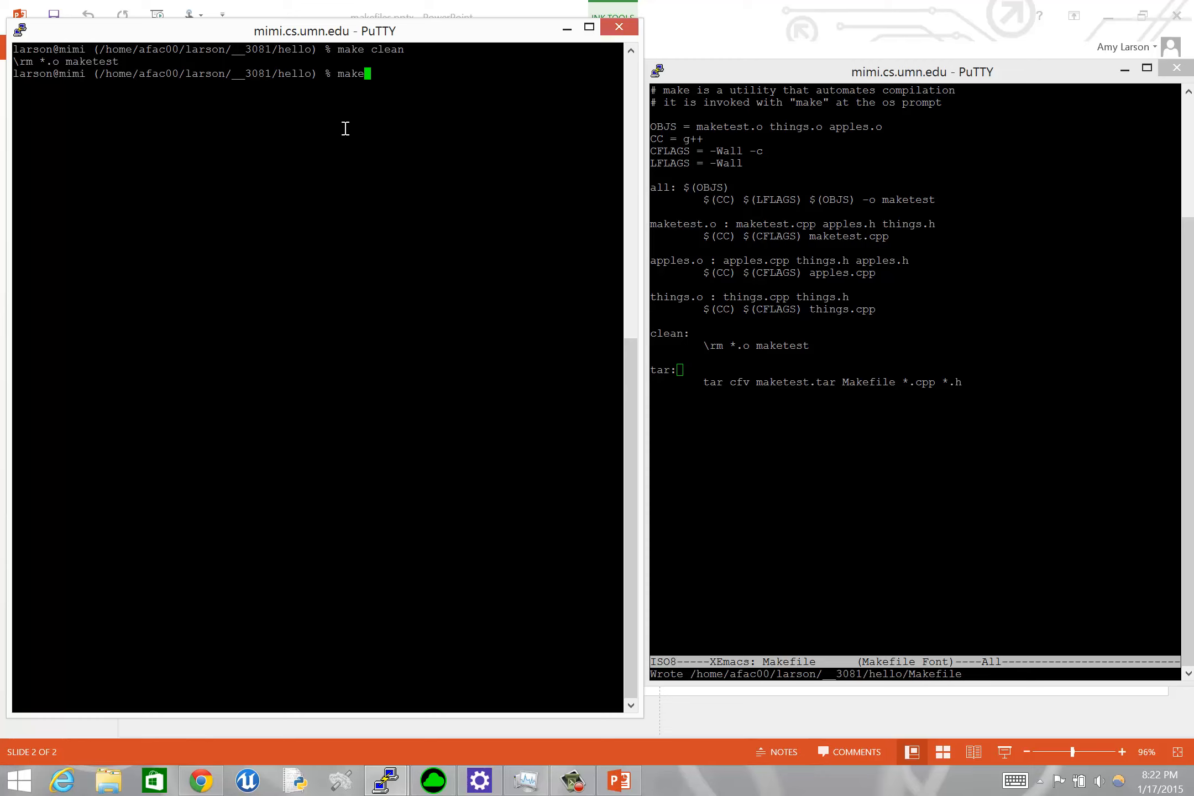
{"action": "type", "text": "all"}
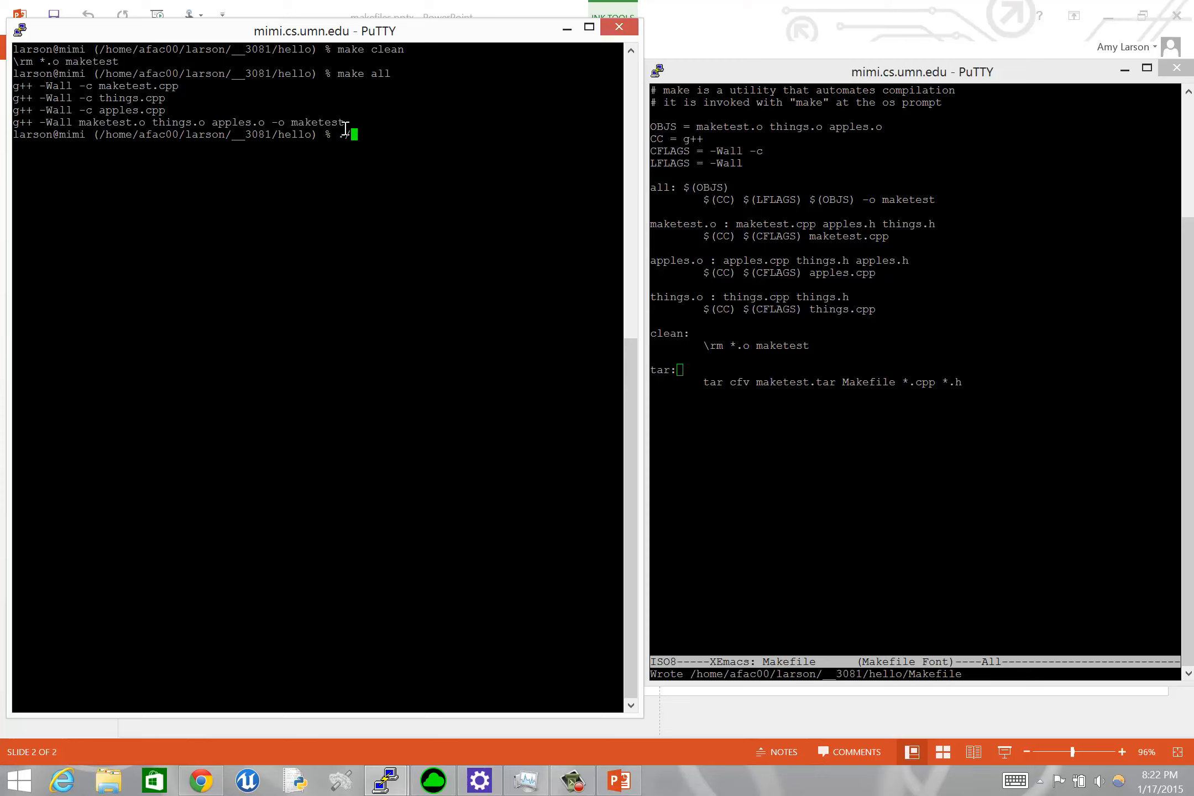
Step: Run ./maketest and answer 'yes' to the apples question
{"action": "type", "text": "makef"}
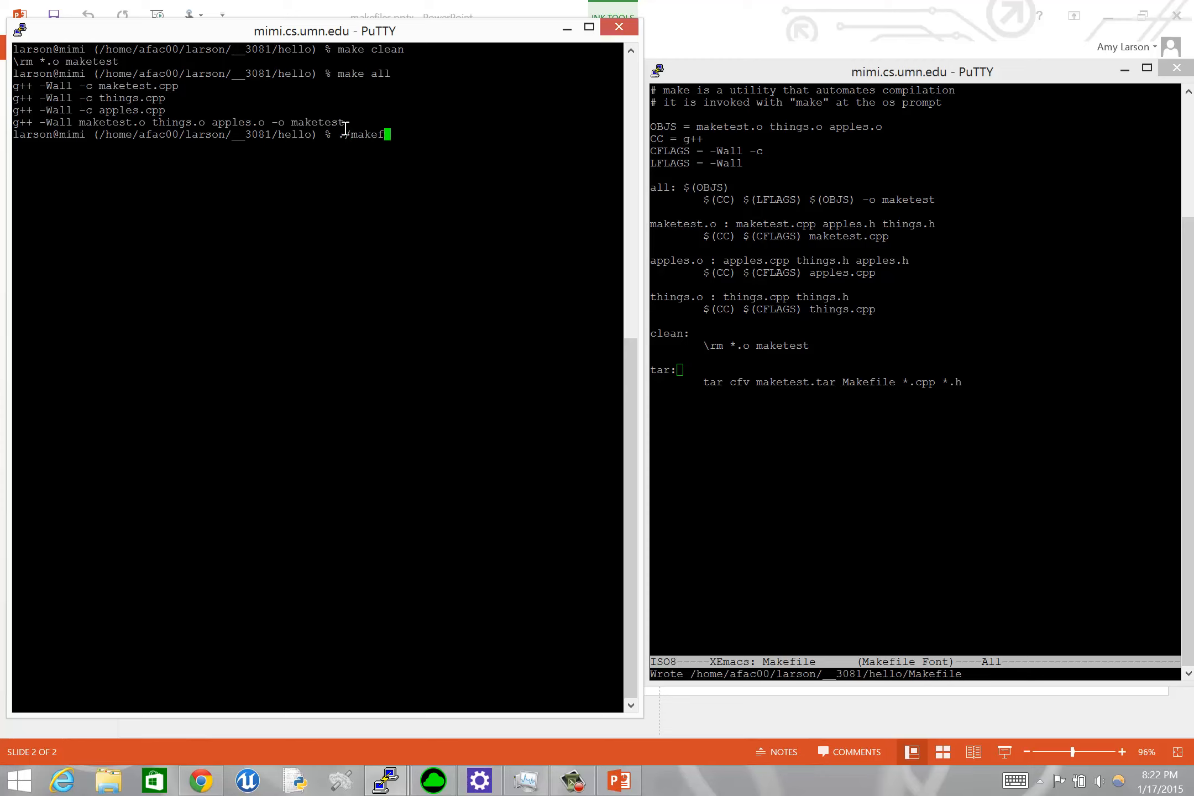
{"action": "type", "text": "\\t"}
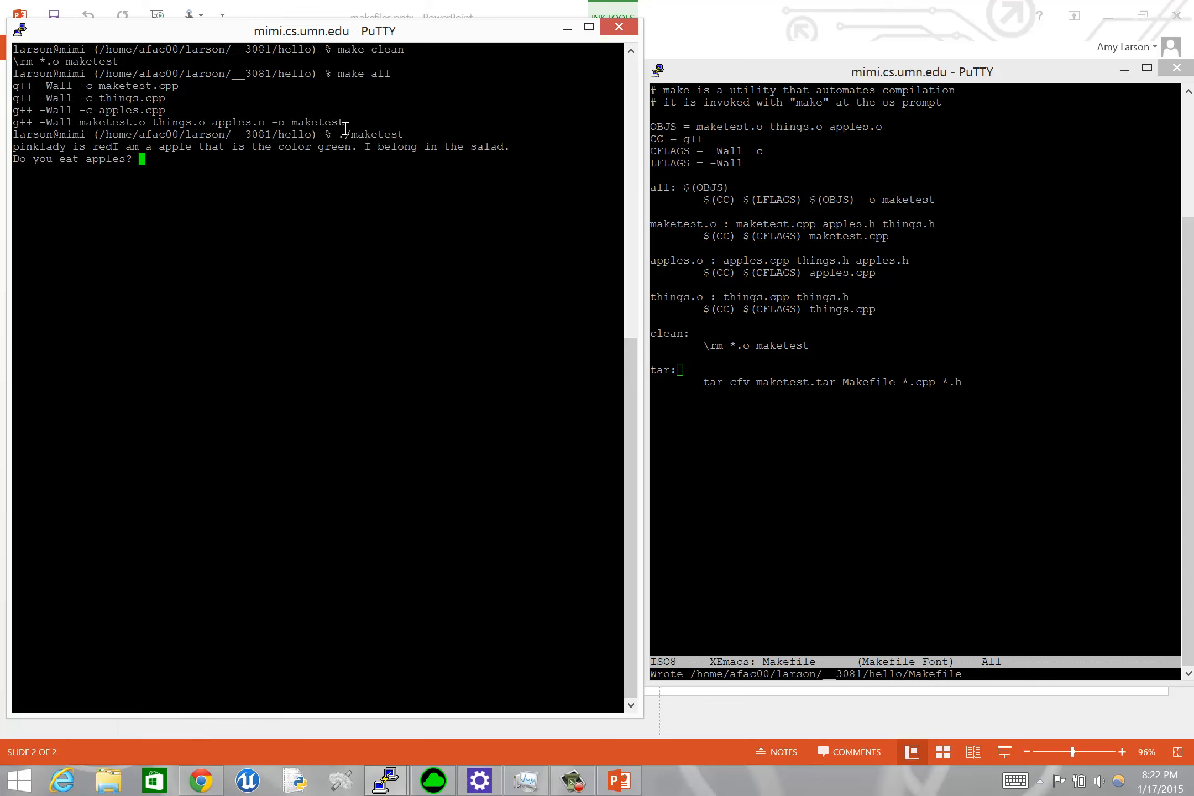
{"action": "type", "text": "yes"}
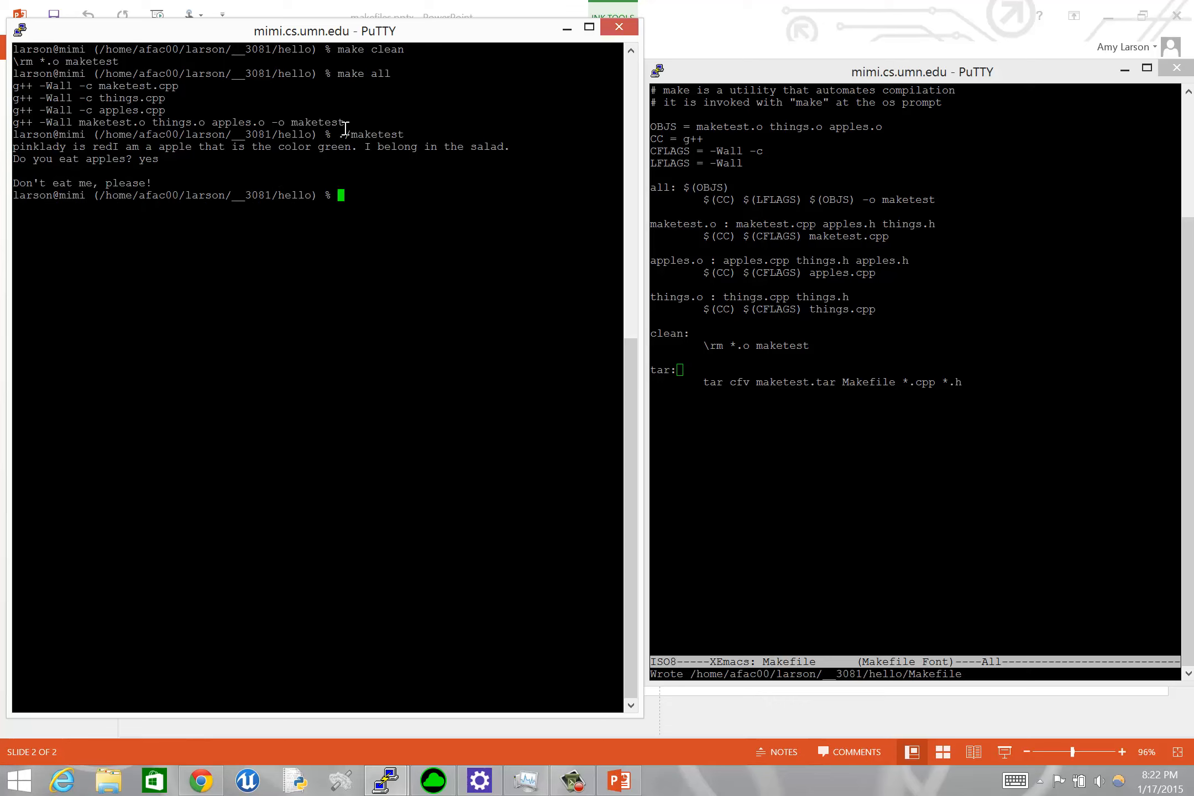